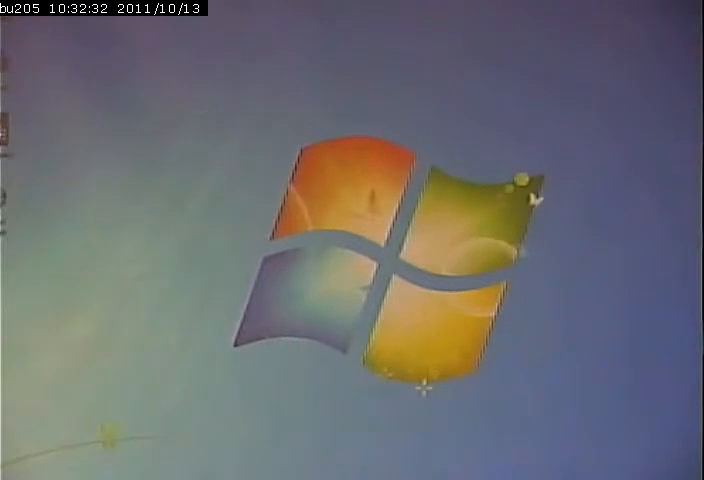
Launch Microsoft Access to reach its new-database template gallery.
click(10, 478)
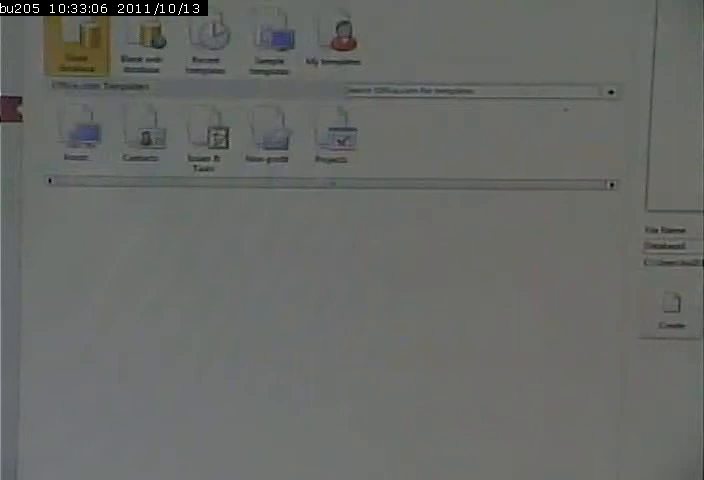
Browse to a save location and create the new blank database.
click(670, 304)
text(student)
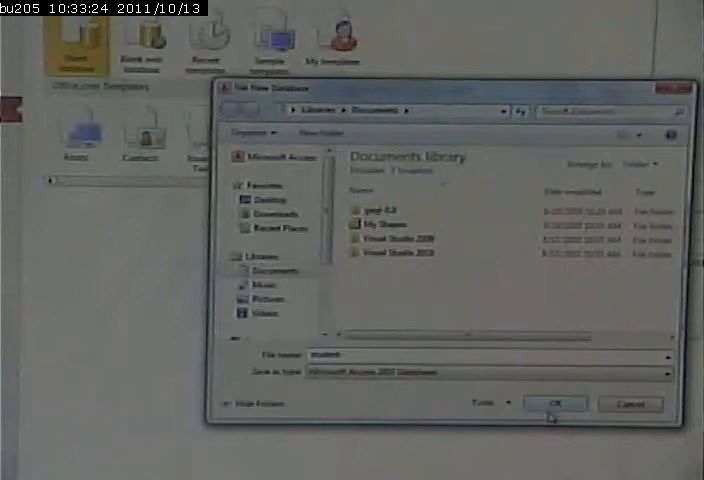
click(268, 200)
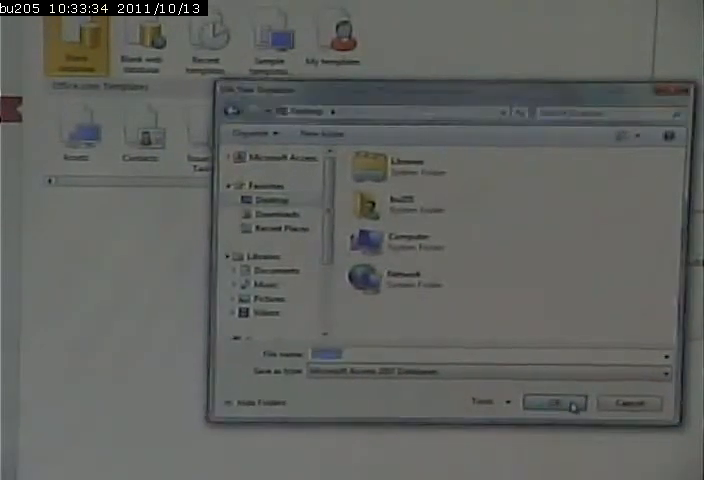
click(552, 402)
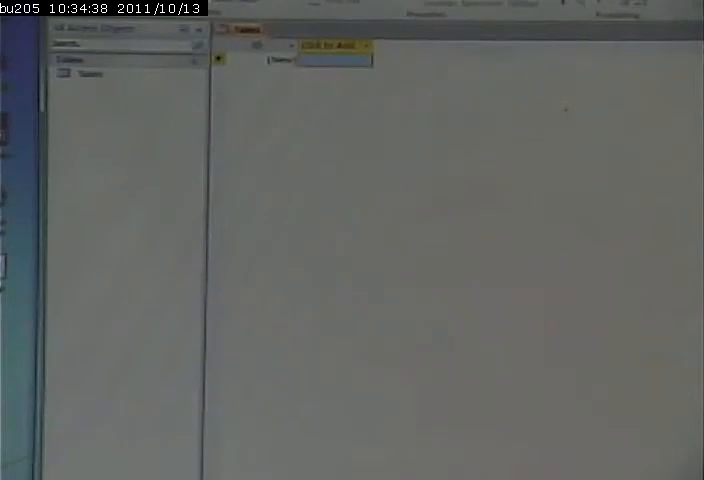
Save the starter table as Faculty in design view and rename its ID field to FacultyID.
click(100, 78)
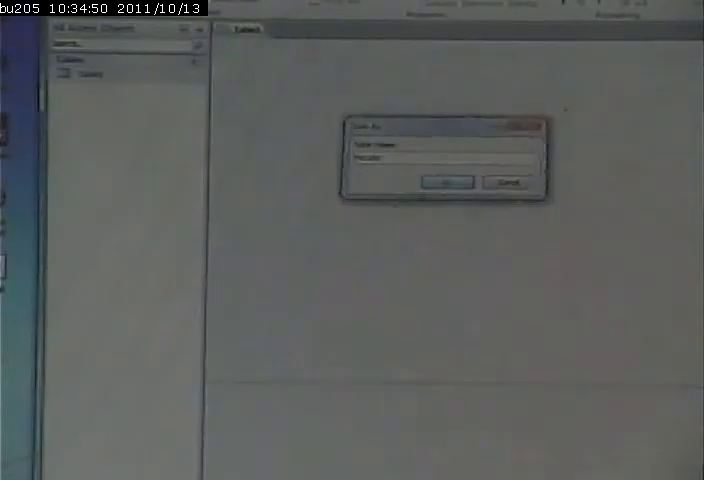
click(452, 184)
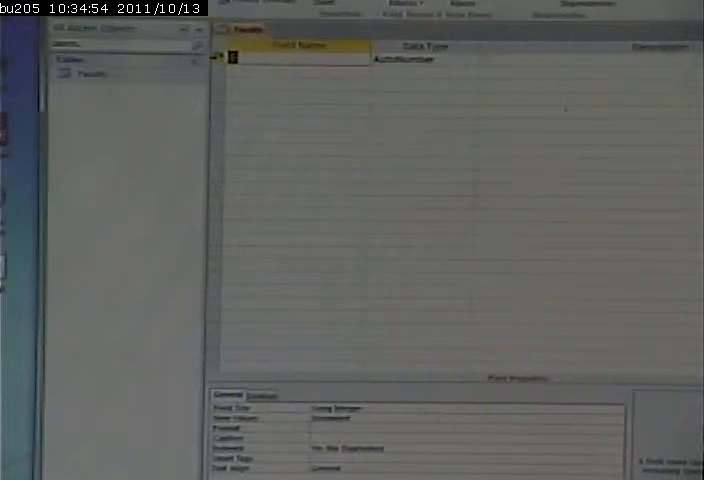
text(Faculti)
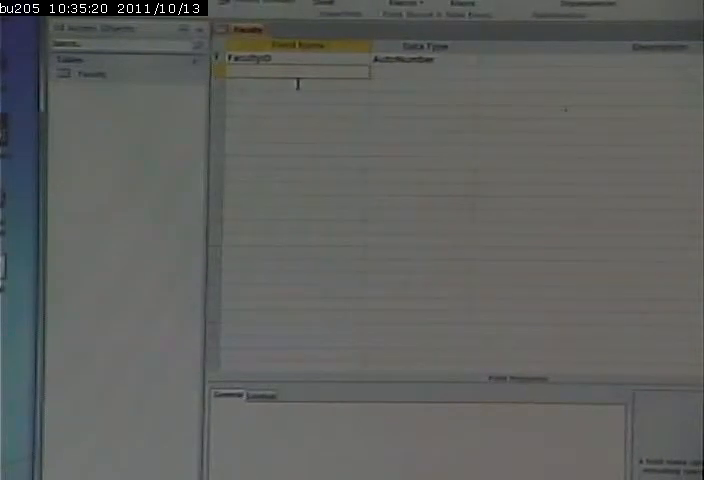
Add a second field FName with the Text data type to the Faculty design.
text(FName)
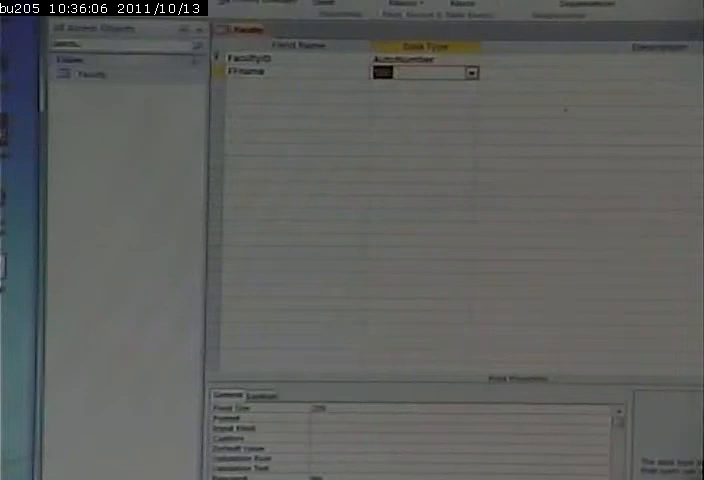
click(412, 72)
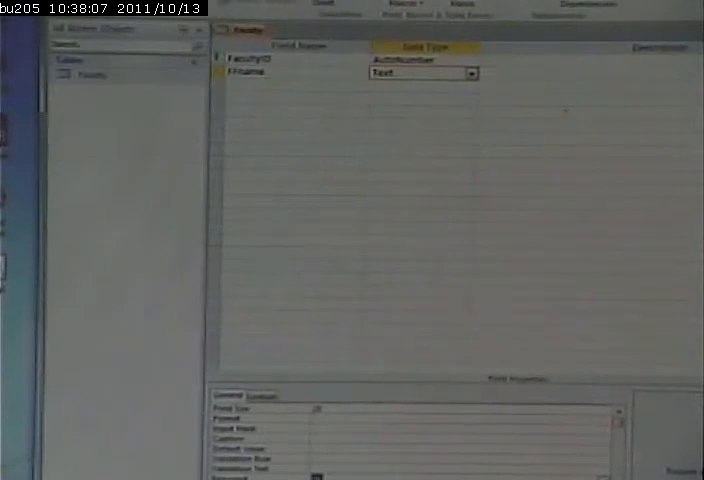
Add a third Text name field to the Faculty design and start the next field.
click(248, 88)
text(LName)
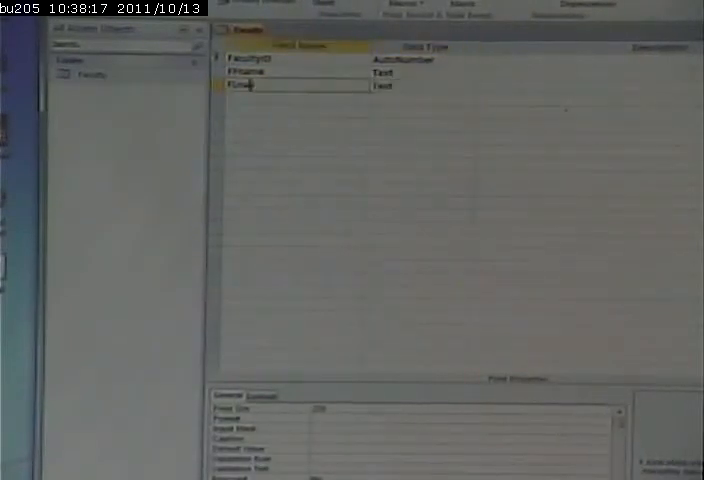
click(420, 86)
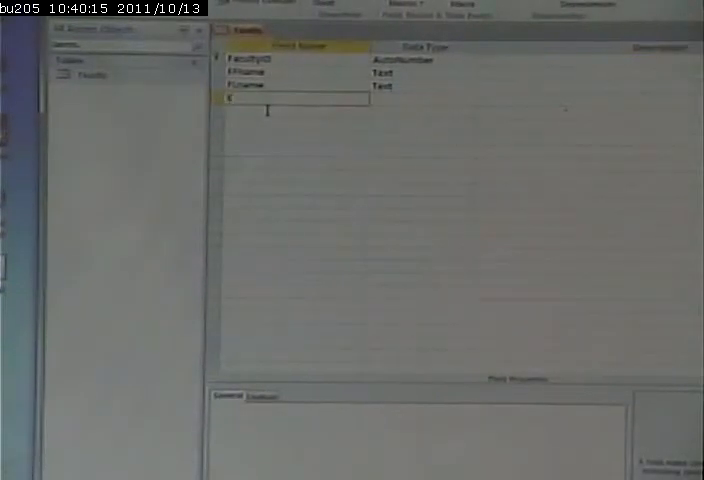
Add an EmailId field with the Text data type to the Faculty design.
text(EmailId)
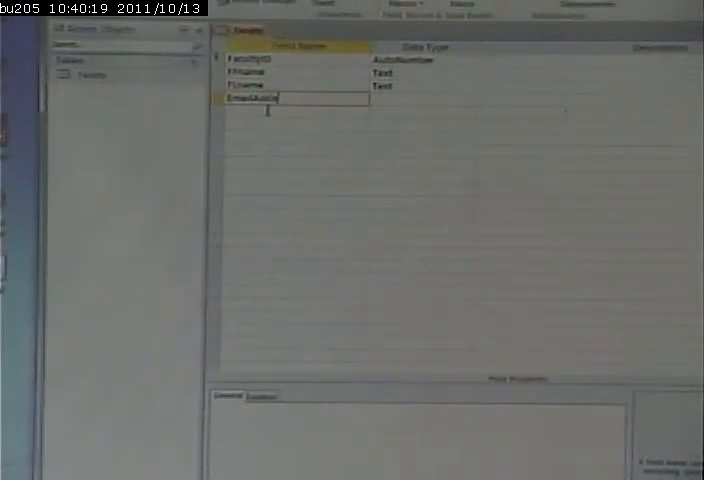
click(420, 100)
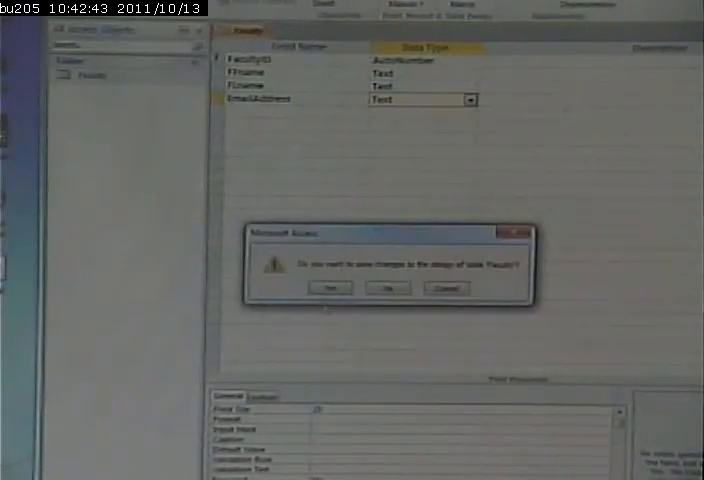
Save the Faculty design and create a new table named Student.
click(328, 288)
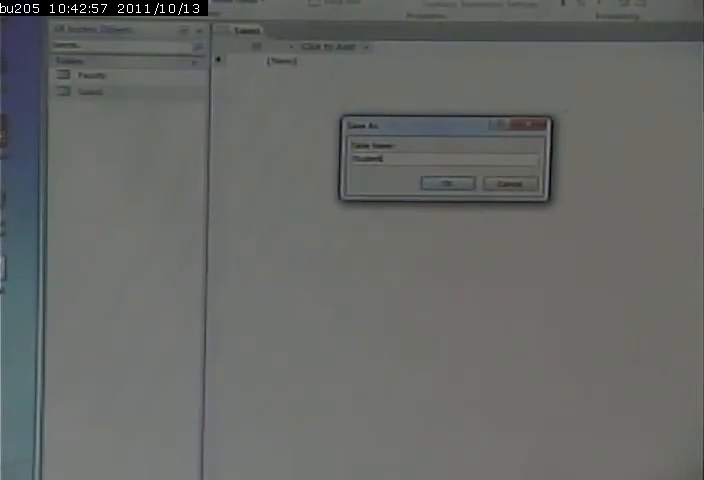
click(444, 184)
text(SName)
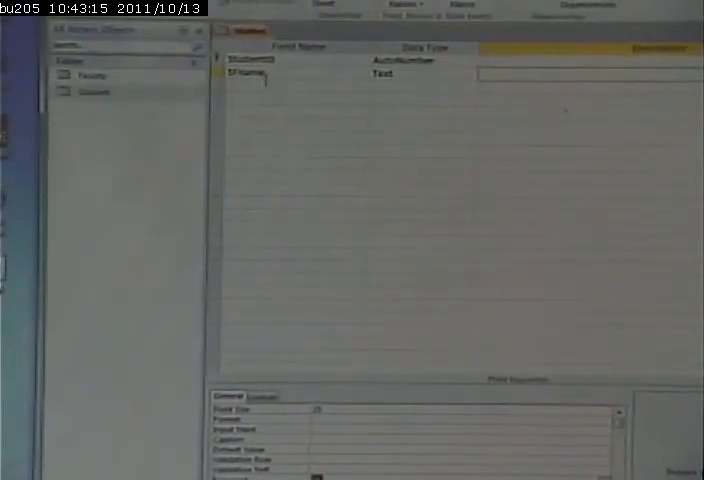
Enter the Student table's name fields and an EmailId field, all Text.
click(290, 88)
text(EmailAdd)
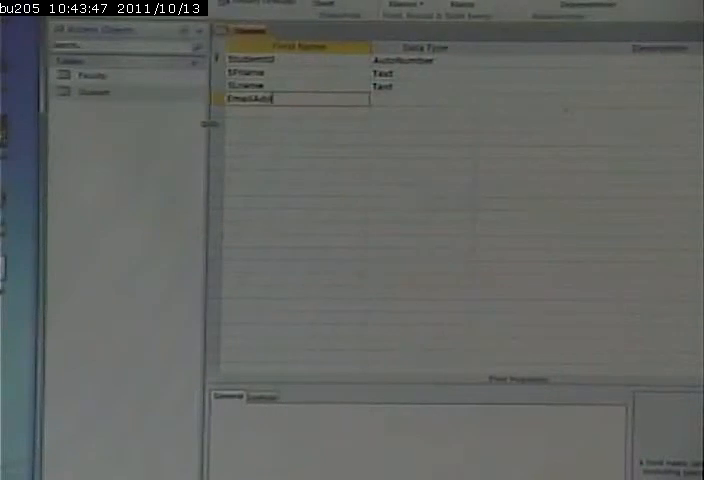
click(420, 100)
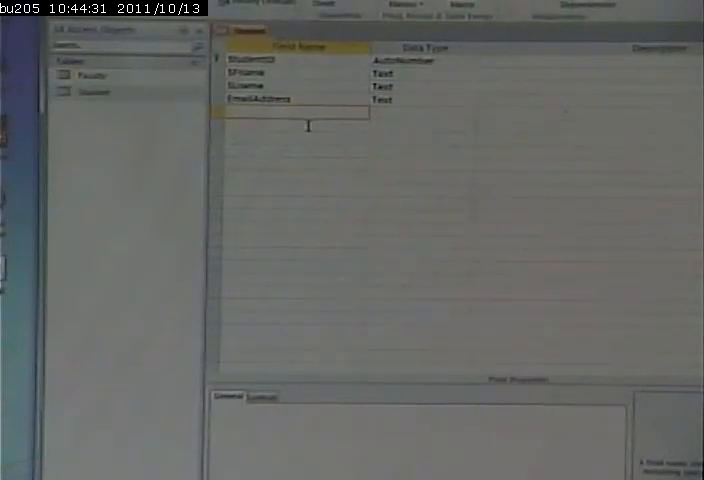
Add a FacultyID field to the Student design and make it a Number field.
text(Fd)
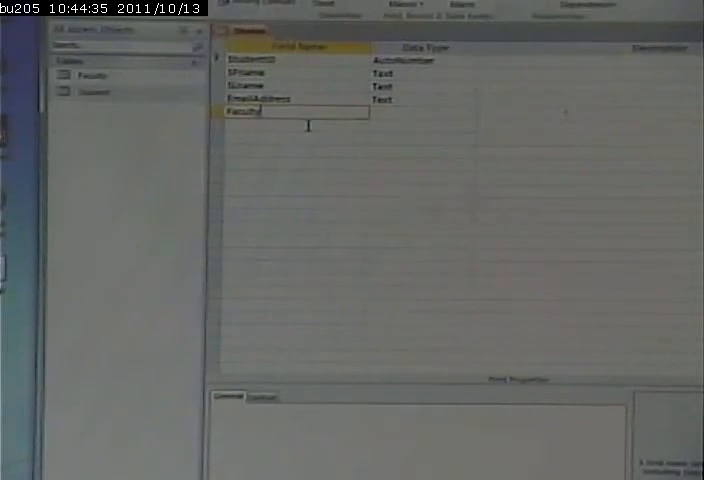
click(420, 112)
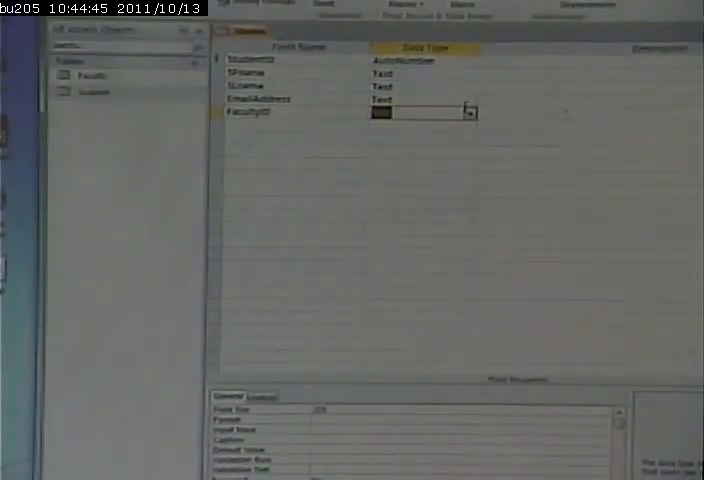
click(468, 112)
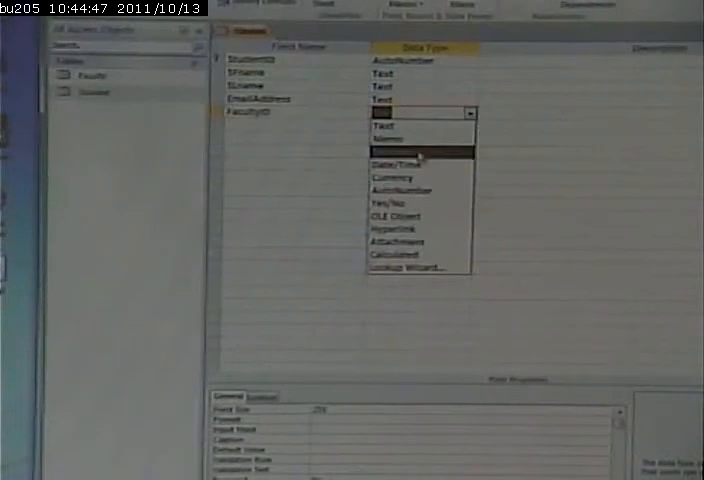
click(390, 140)
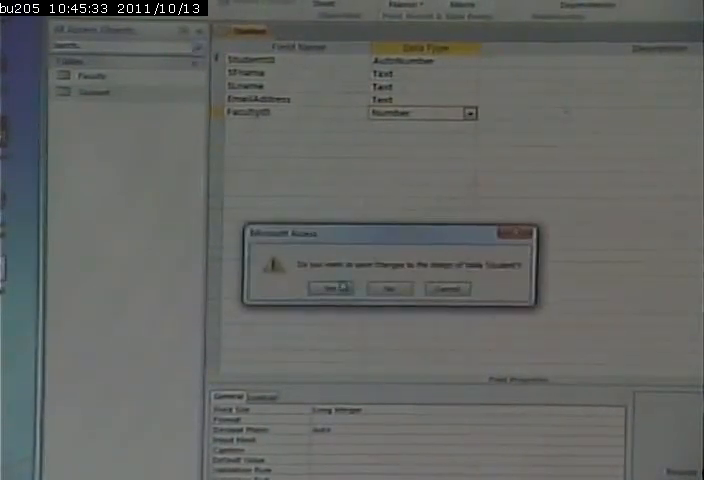
Save the Student design changes before opening the Relationships window.
click(334, 288)
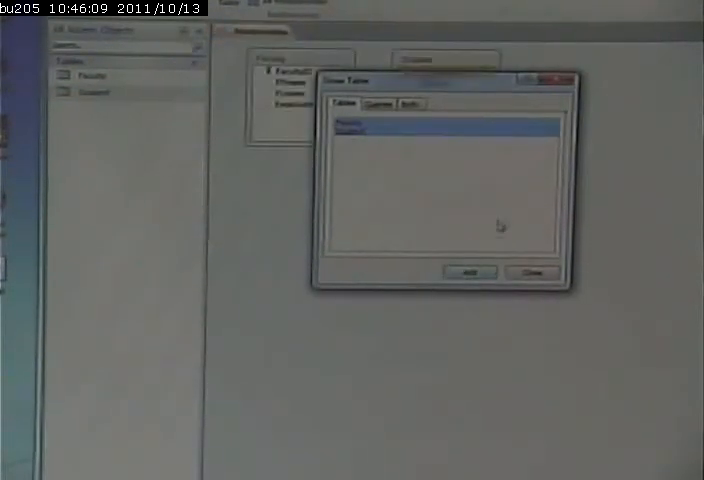
Add Student to the Relationships layout and adjust Enforce Referential Integrity for the FacultyID link.
click(532, 272)
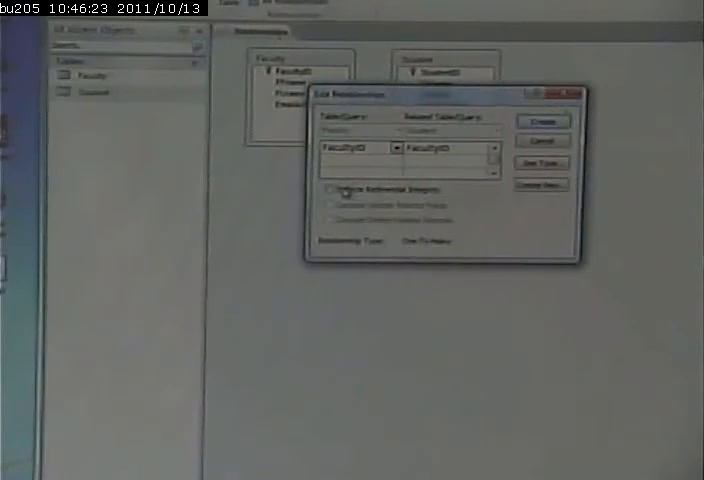
click(332, 188)
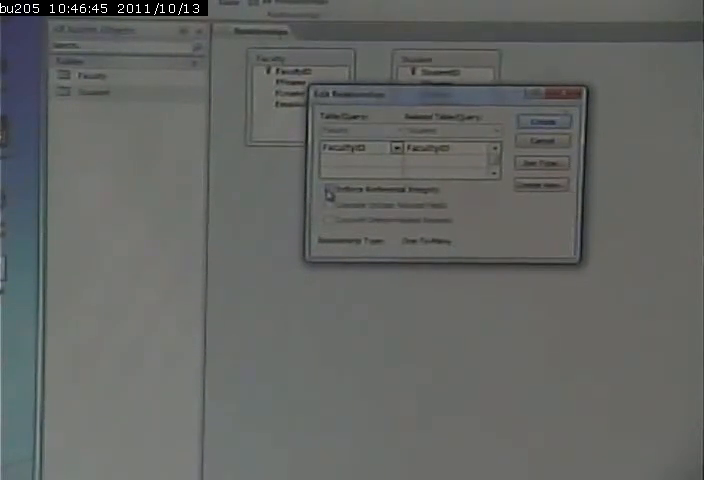
click(330, 190)
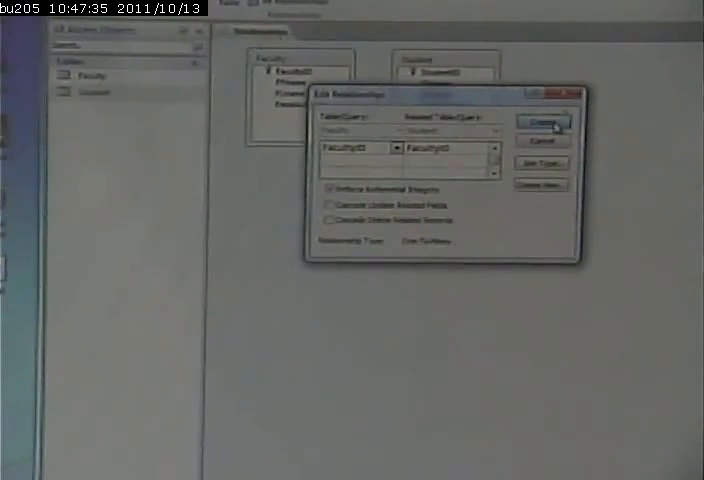
Create the relationship between Faculty.FacultyID and Student.FacultyID.
click(542, 122)
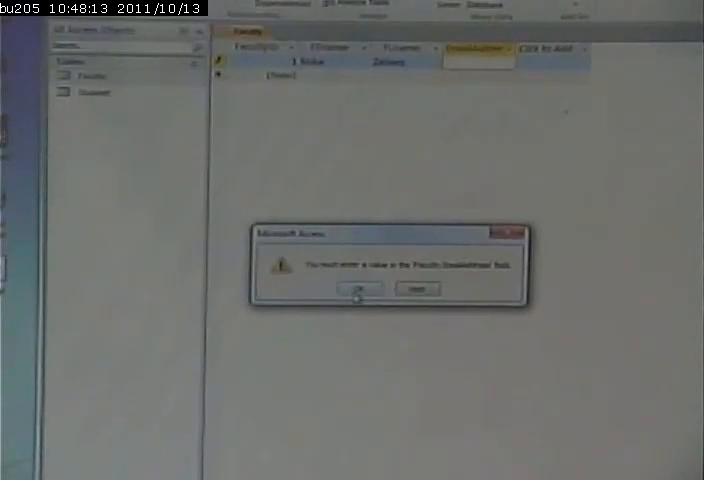
Dismiss the required-value warning and enter 'Paul' as the third faculty member's first name.
click(356, 288)
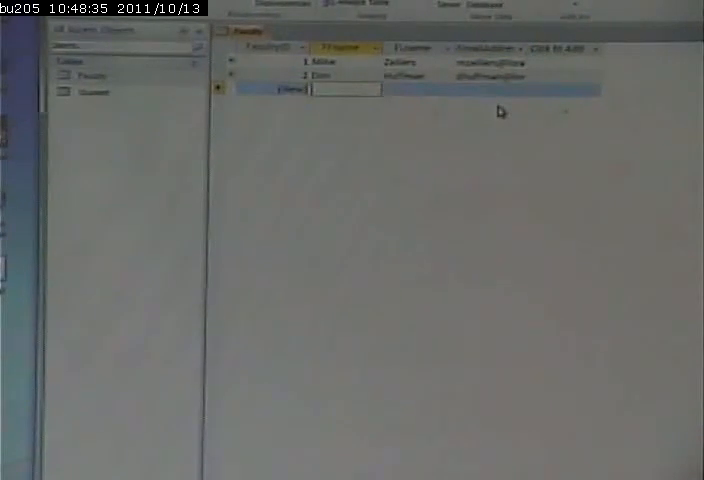
text(Pa)
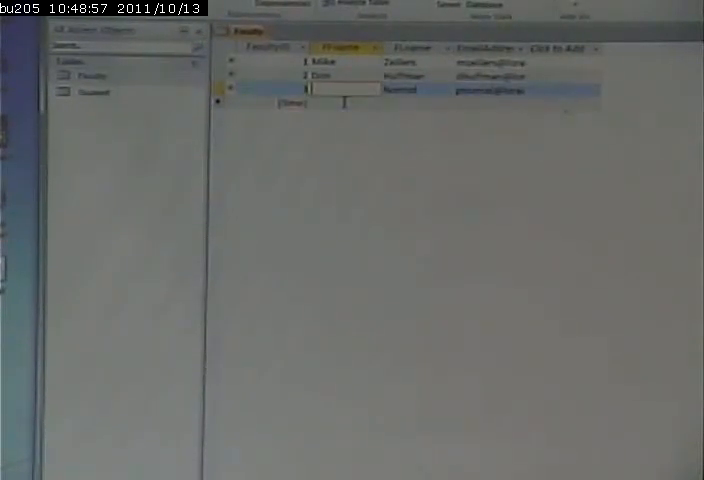
text(Paul)
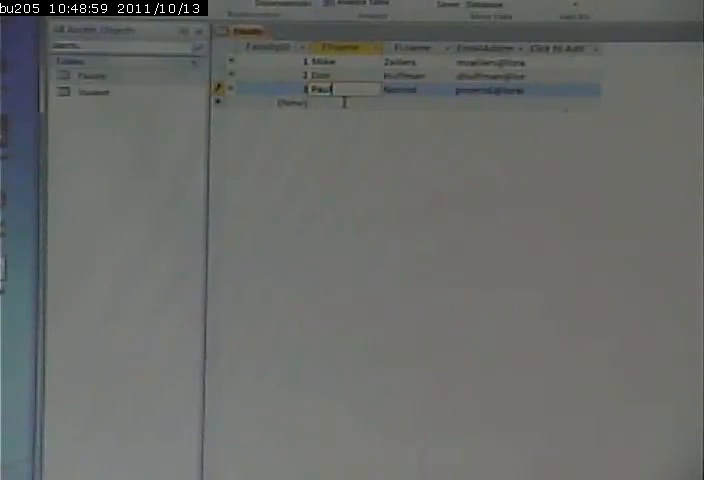